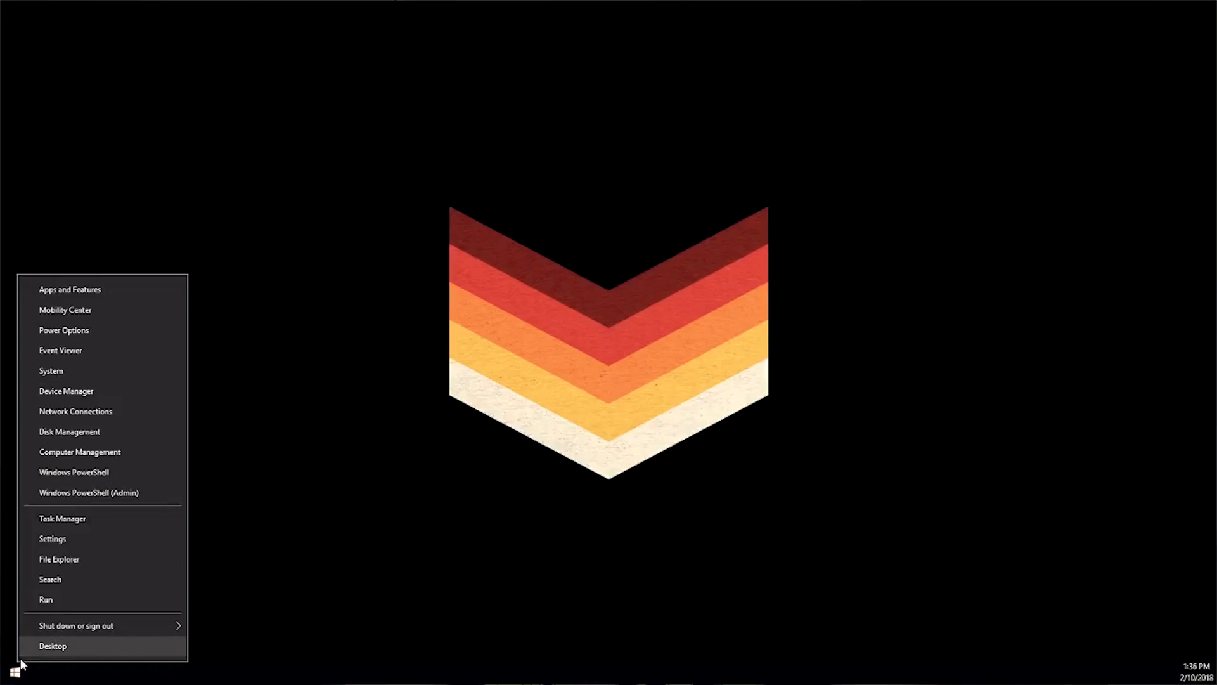
# Open Device Manager, show hidden devices, and open the Remote NDIS Compatible Device's properties.
pyautogui.click(66, 391)
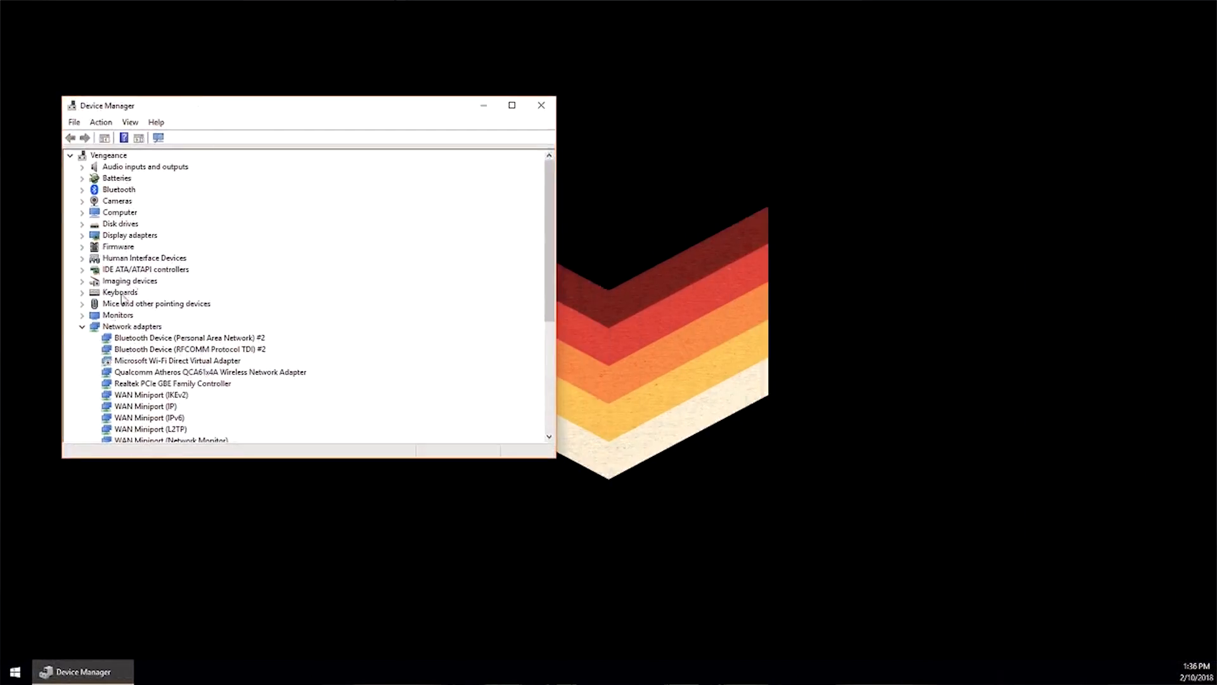
pyautogui.click(129, 122)
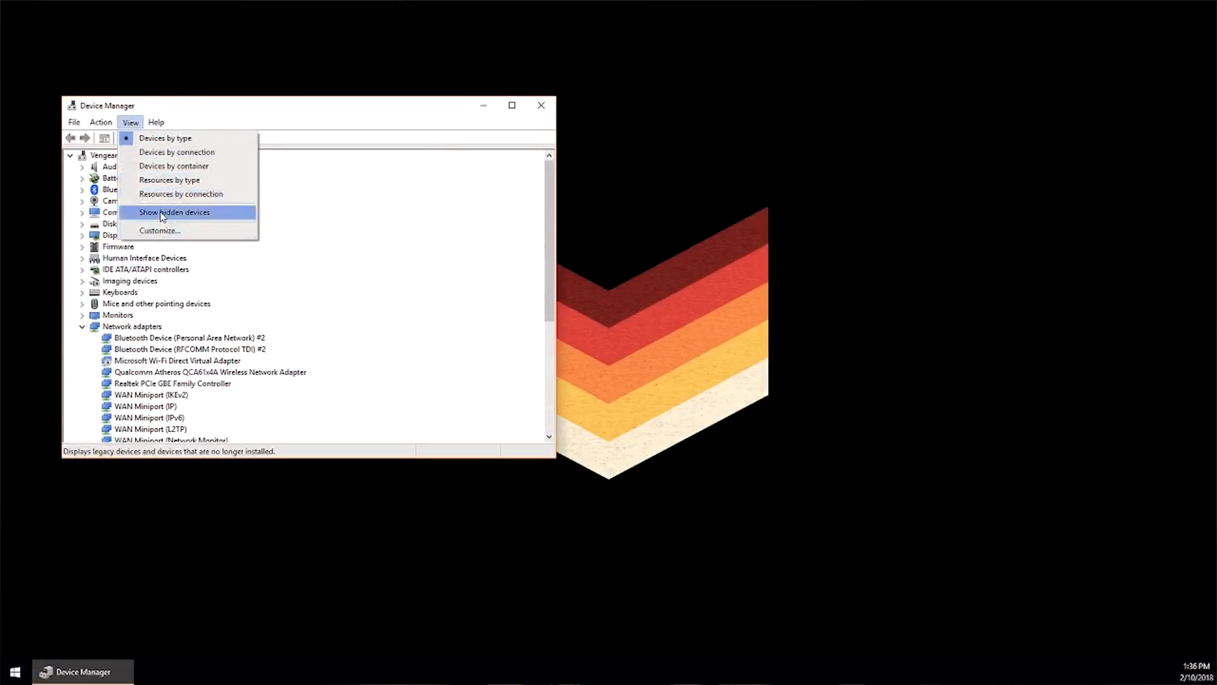
pyautogui.click(174, 212)
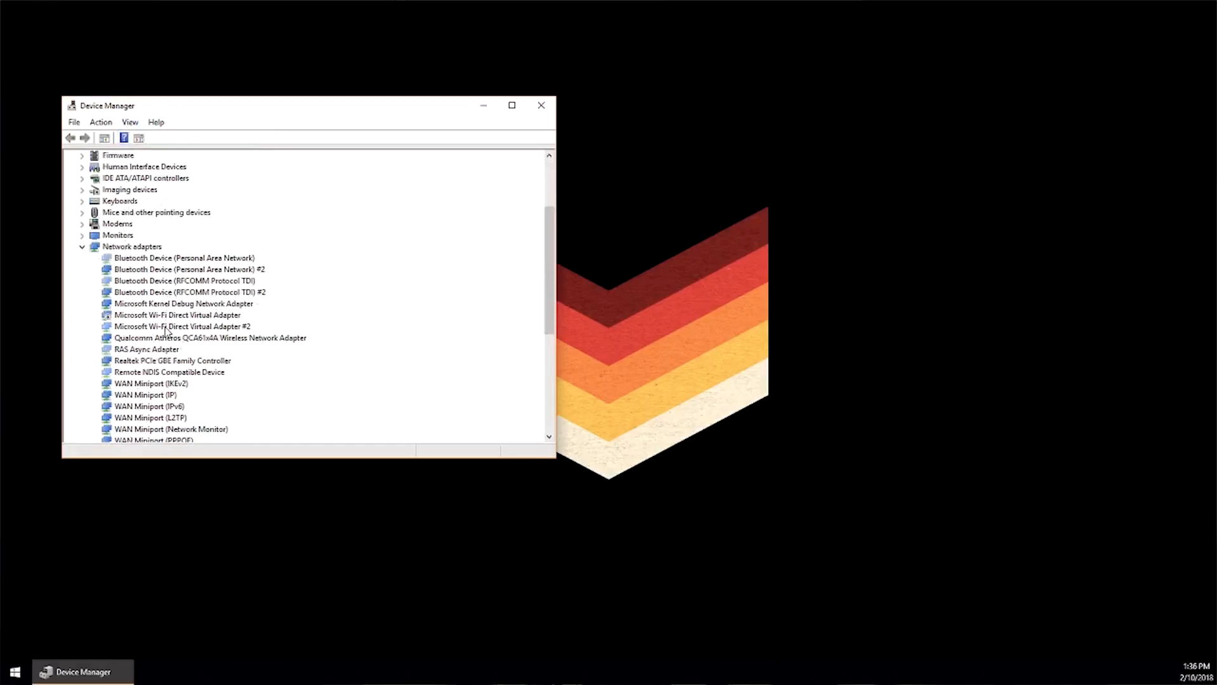
pyautogui.rightClick(169, 371)
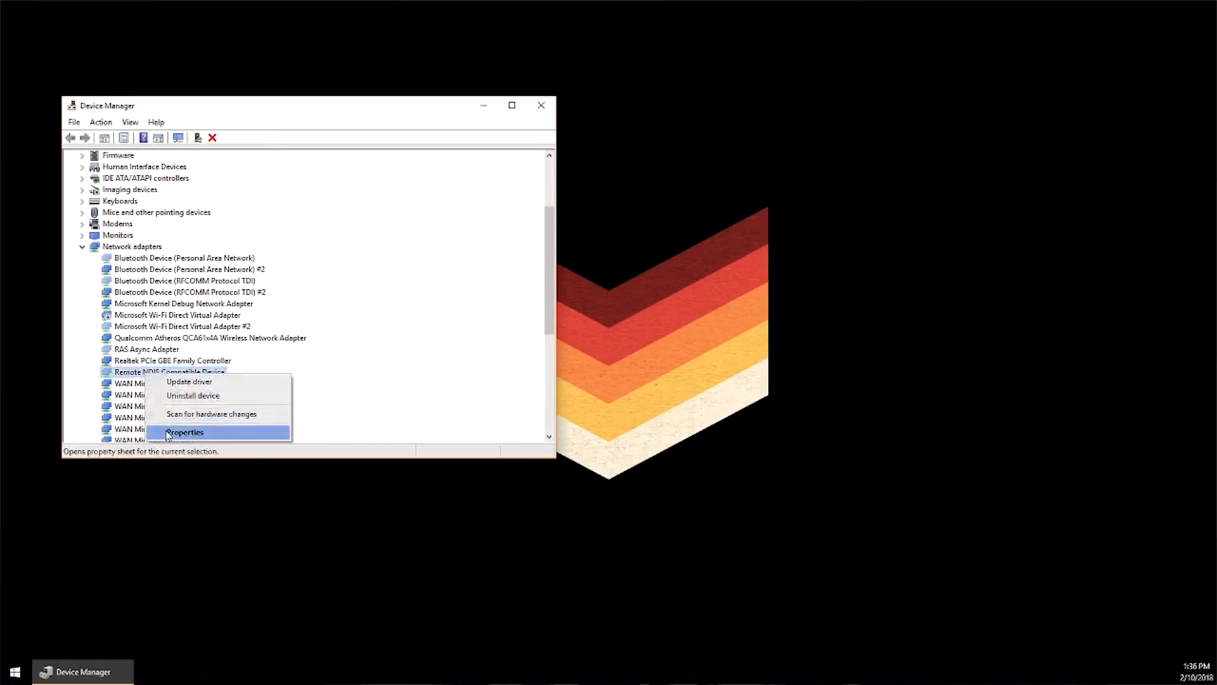
pyautogui.click(183, 432)
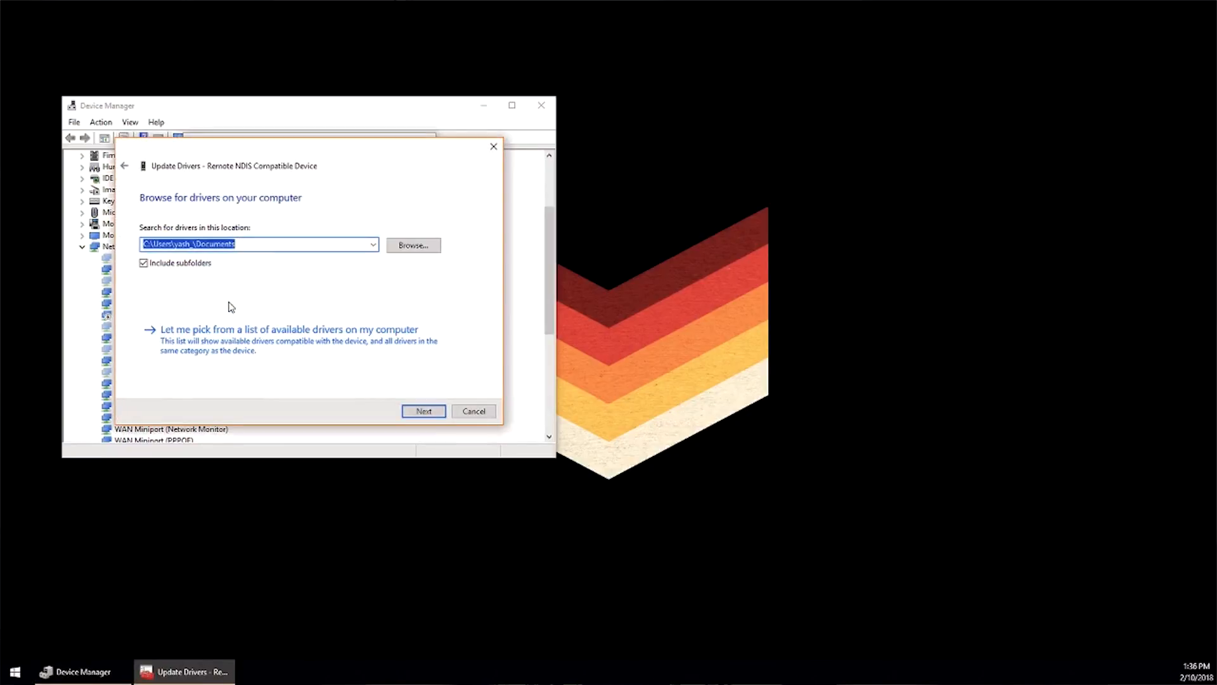
# Pick the driver from a list, choosing the Network adapters device type.
pyautogui.click(288, 329)
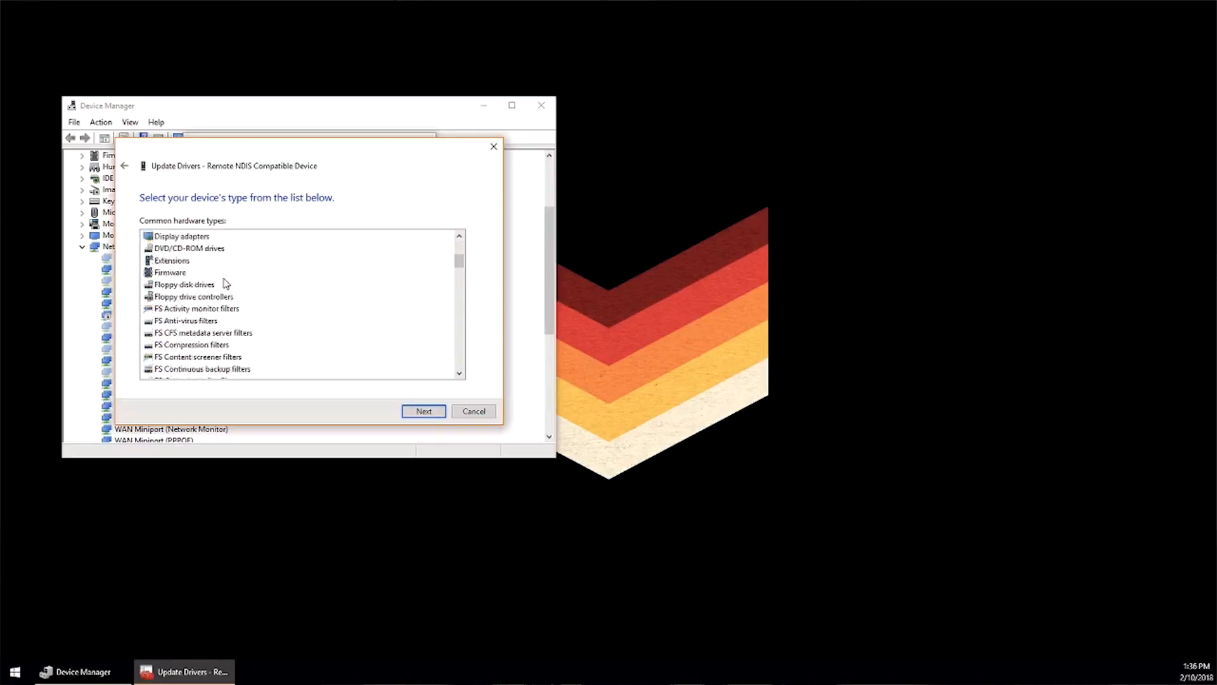
pyautogui.click(423, 411)
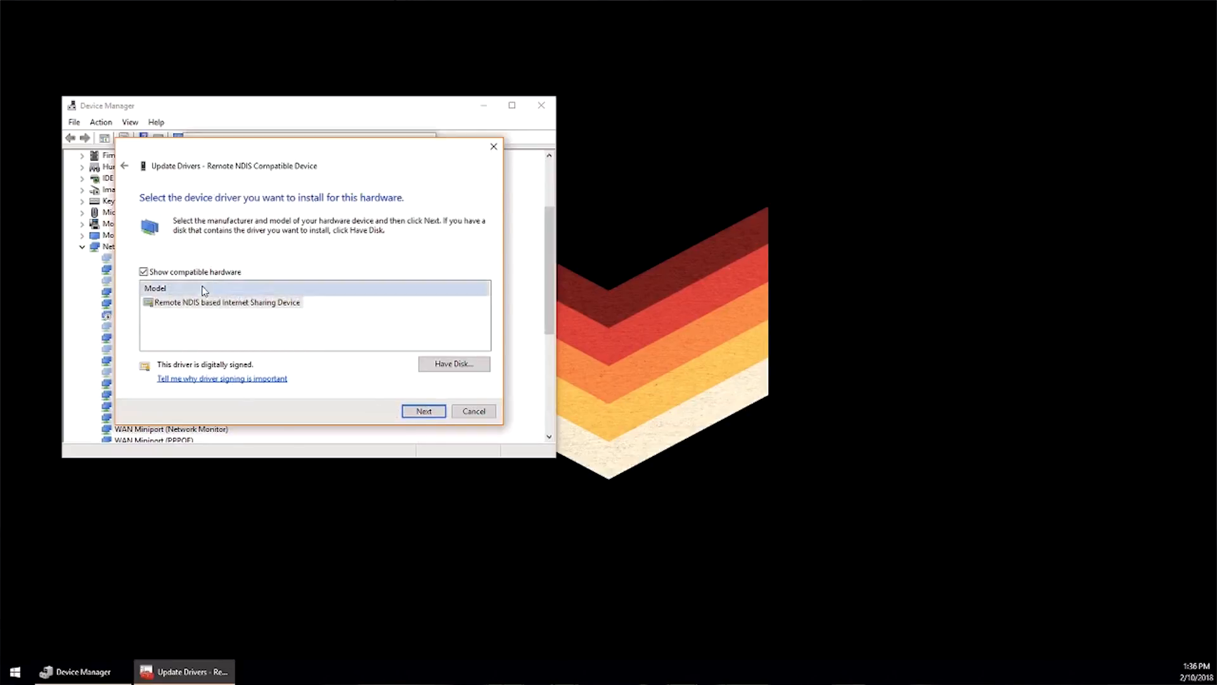
# Turn off compatible-hardware filtering and select Microsoft's Remote NDIS Compatible Device driver.
pyautogui.click(143, 272)
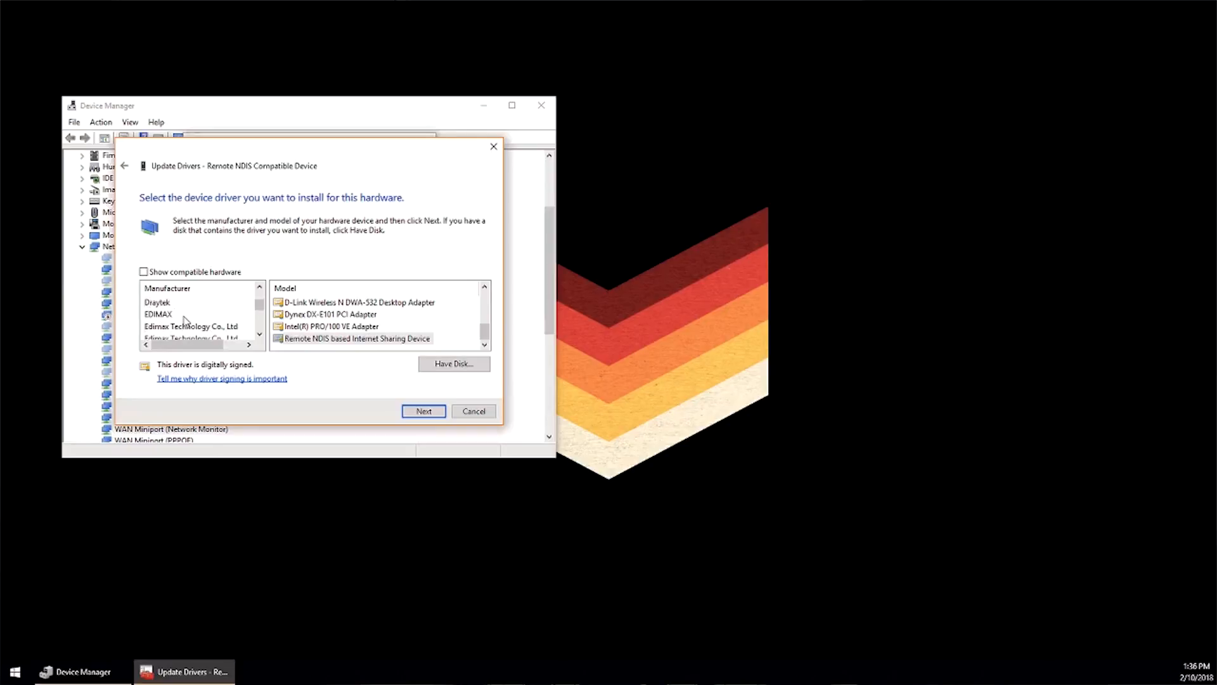
pyautogui.scroll(-3)
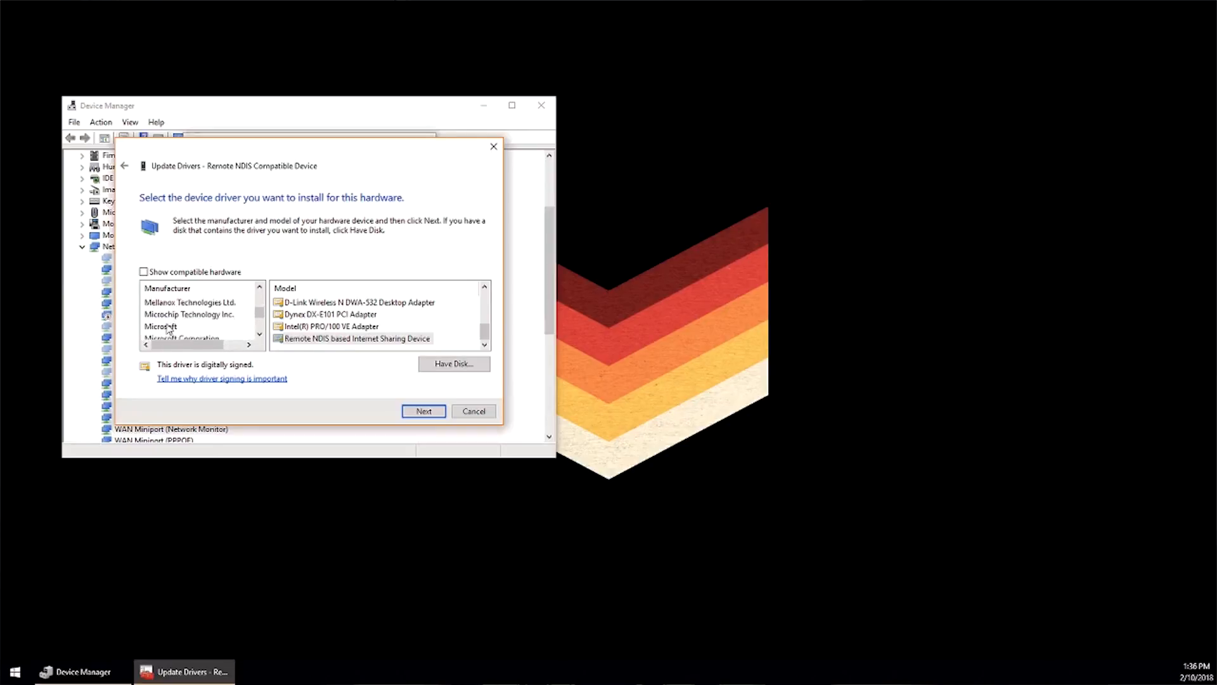
pyautogui.click(161, 326)
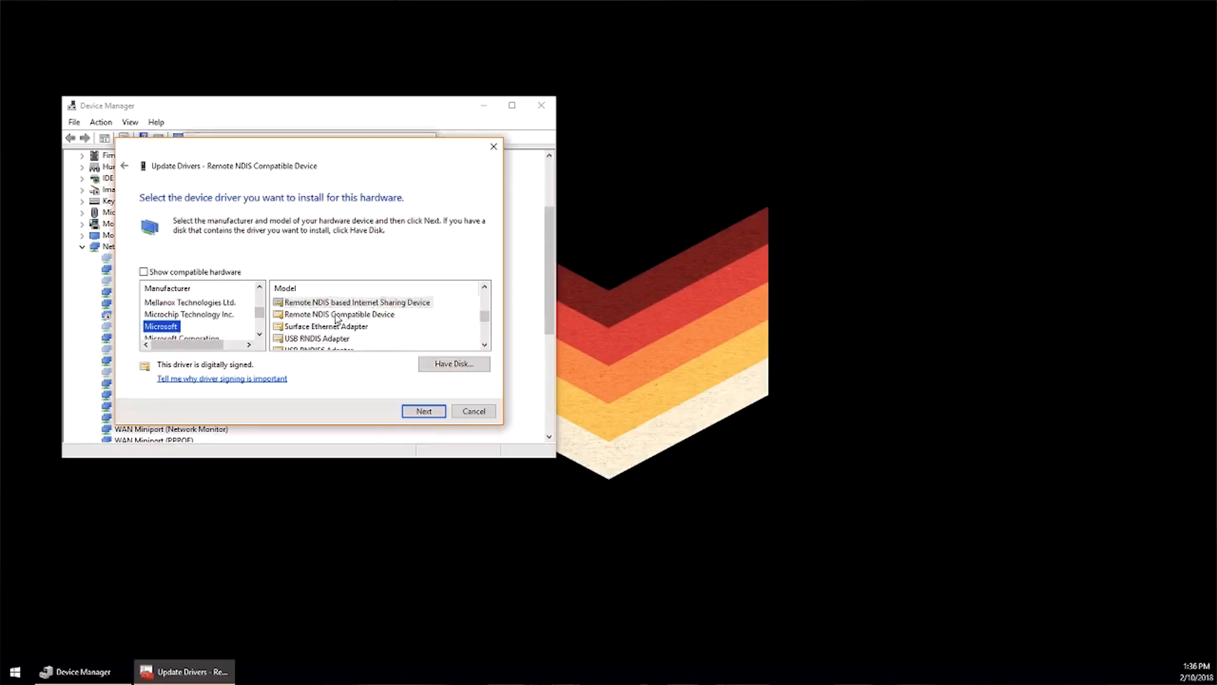
pyautogui.click(338, 314)
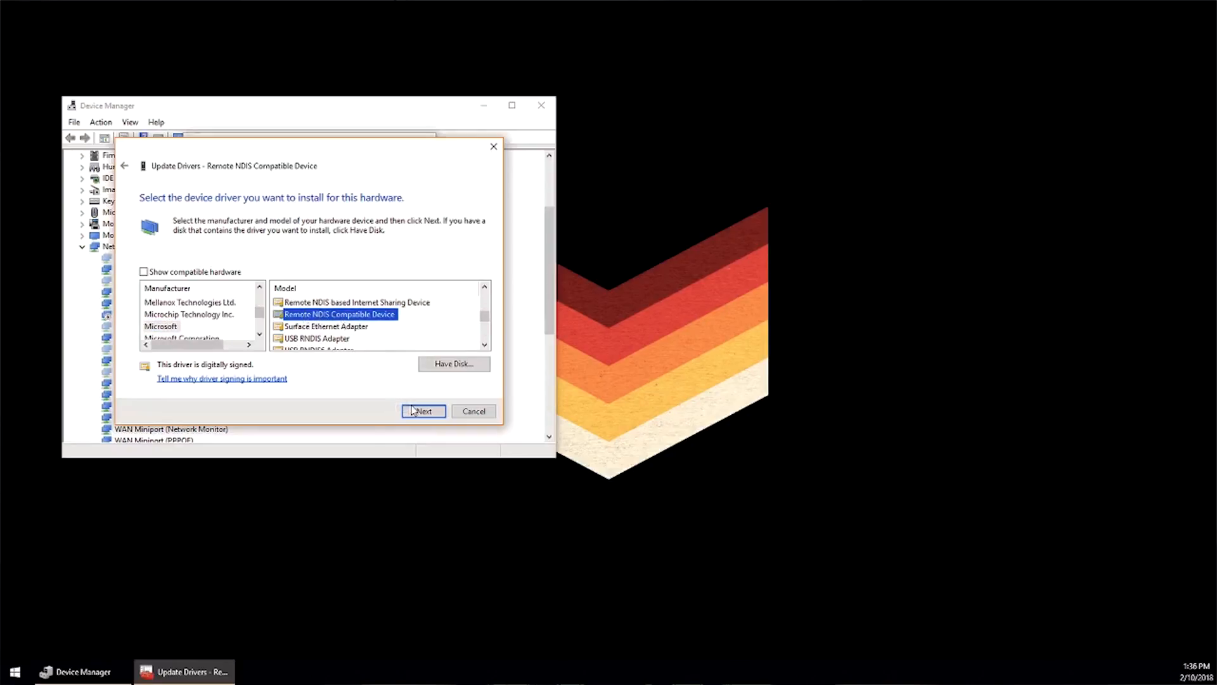
pyautogui.moveTo(339, 153)
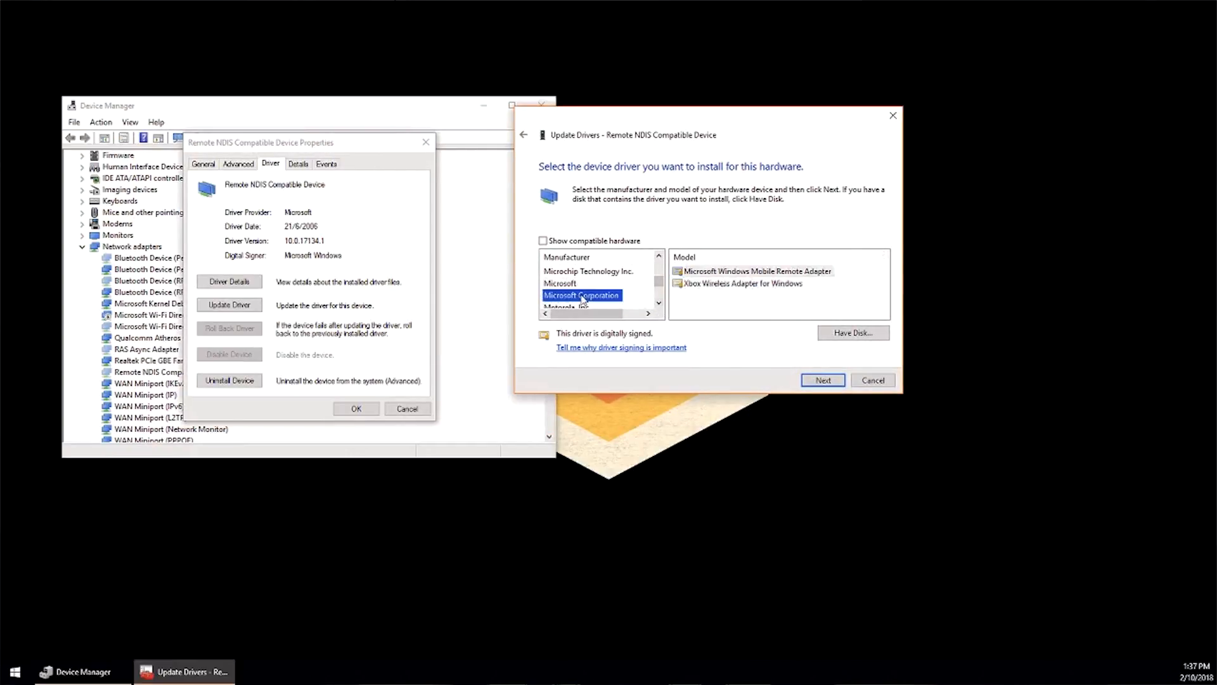
# Install Microsoft's Remote NDIS Compatible Device driver, accepting the unverified-driver warning.
pyautogui.click(560, 283)
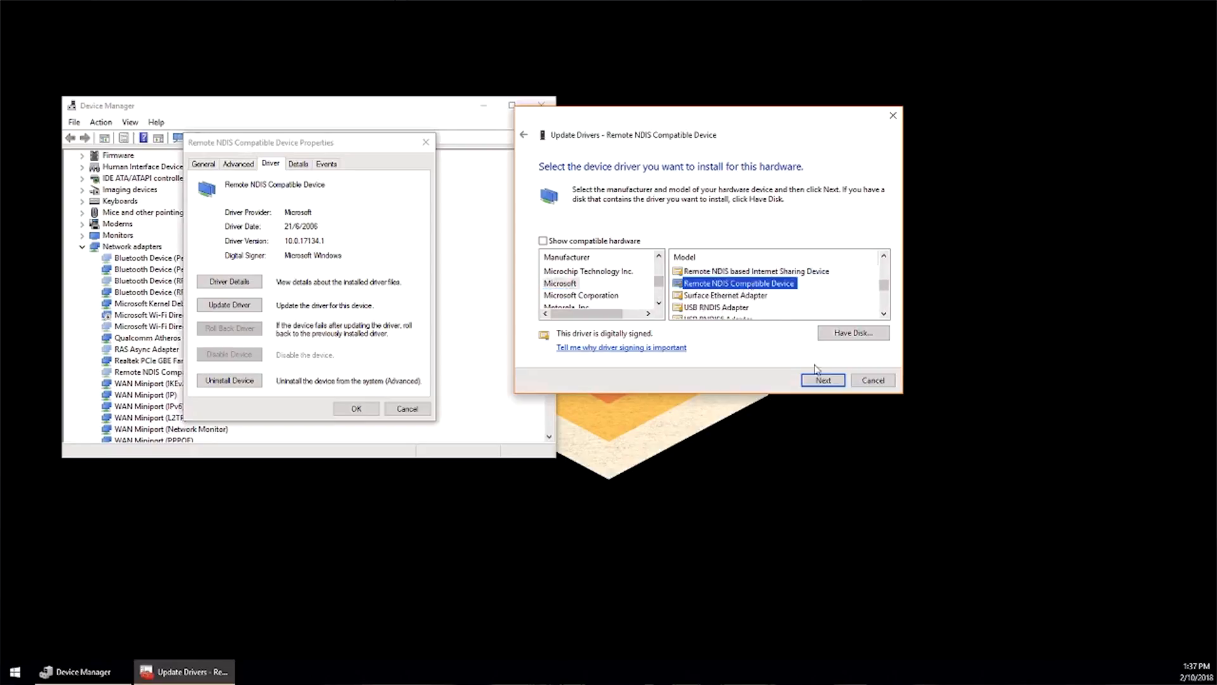
pyautogui.click(822, 379)
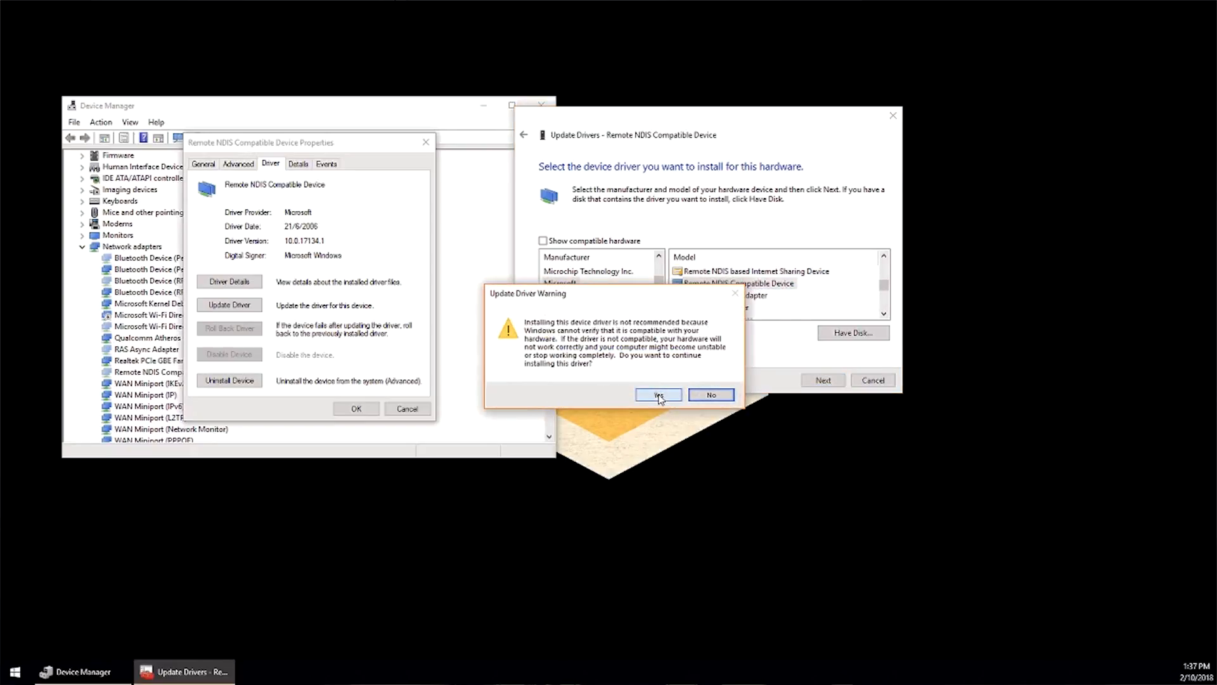
pyautogui.click(658, 394)
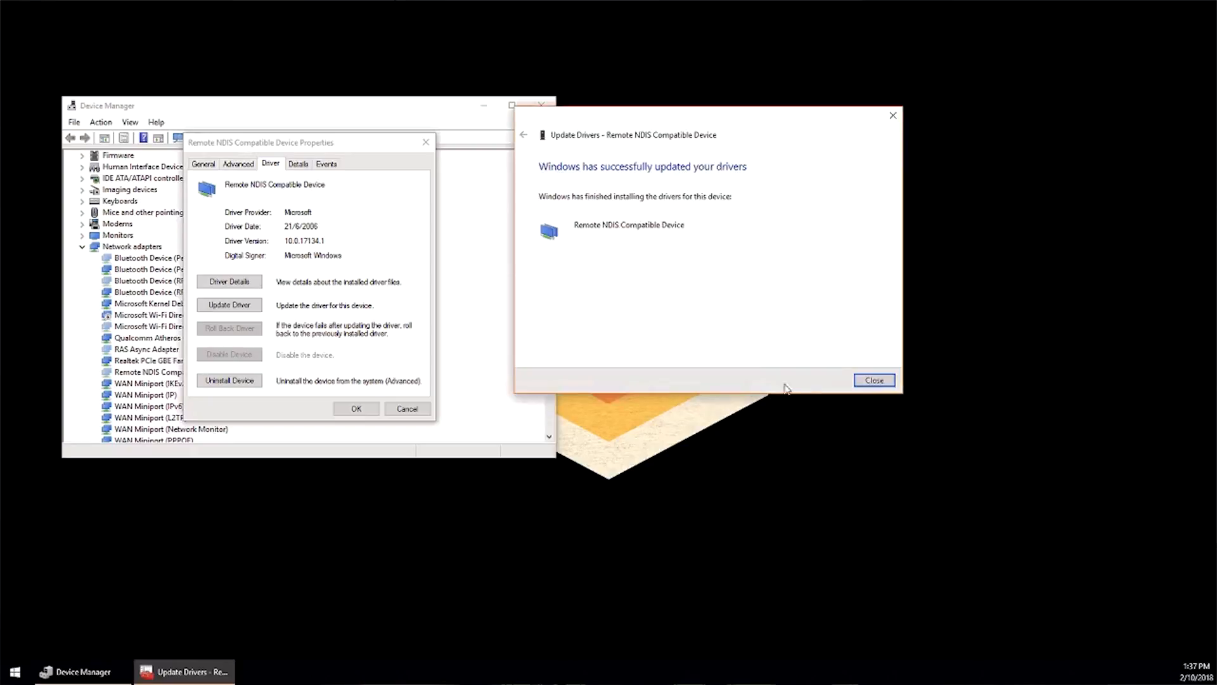